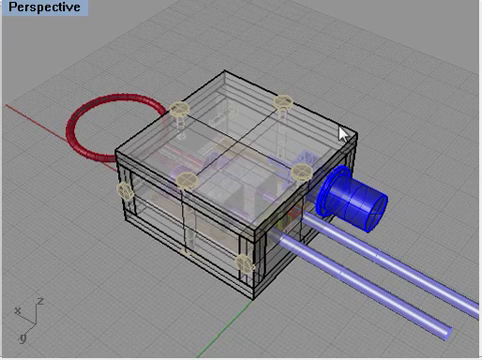
pyautogui.moveTo(75, 242)
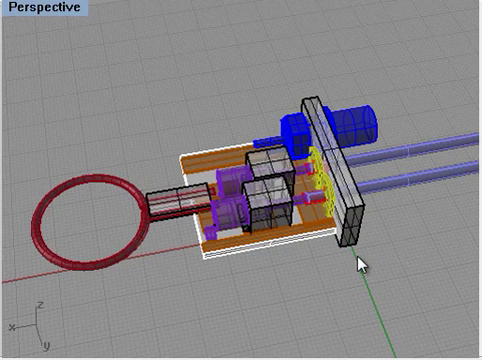
pyautogui.moveTo(331, 261)
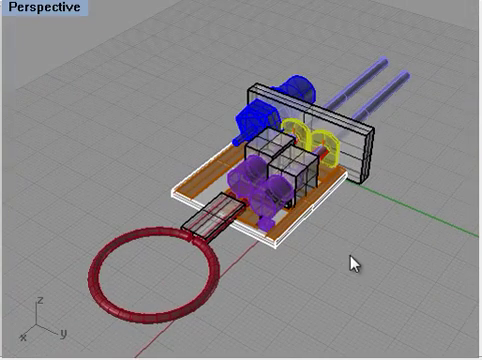
pyautogui.moveTo(272, 210)
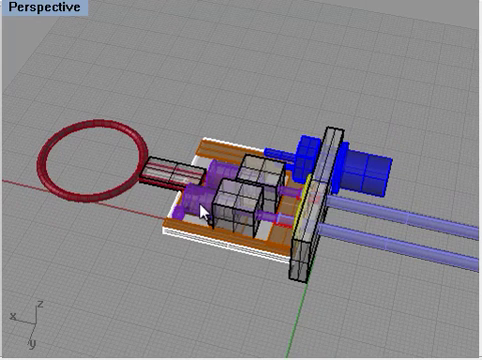
pyautogui.moveTo(218, 180)
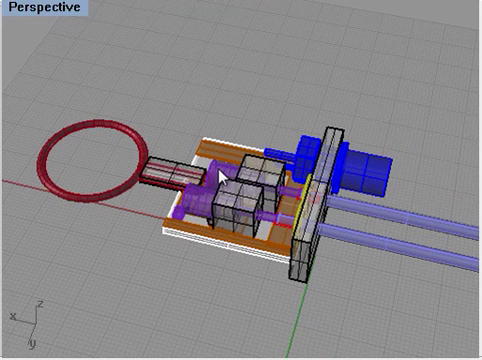
pyautogui.moveTo(263, 218)
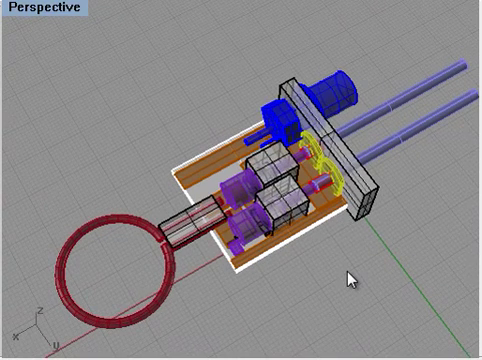
pyautogui.moveTo(232, 185)
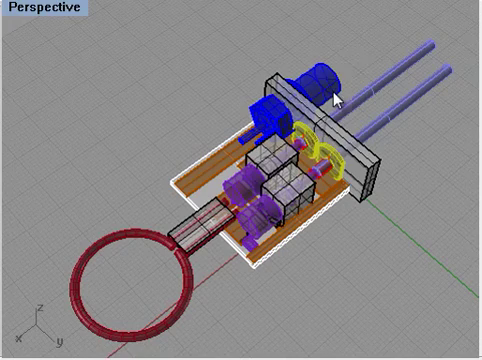
pyautogui.moveTo(238, 145)
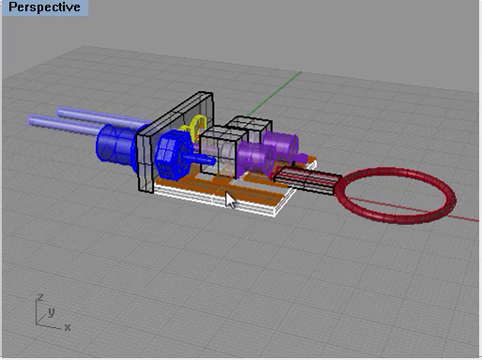
pyautogui.moveTo(374, 228)
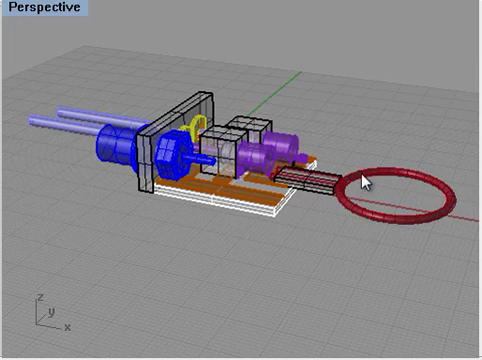
pyautogui.moveTo(378, 218)
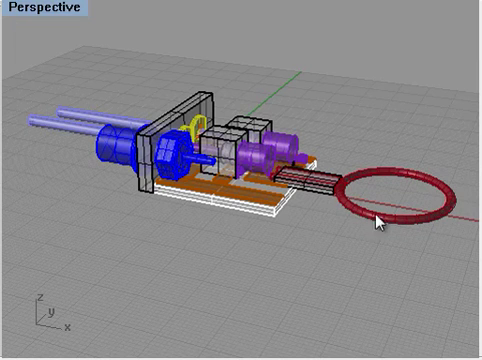
pyautogui.moveTo(395, 215)
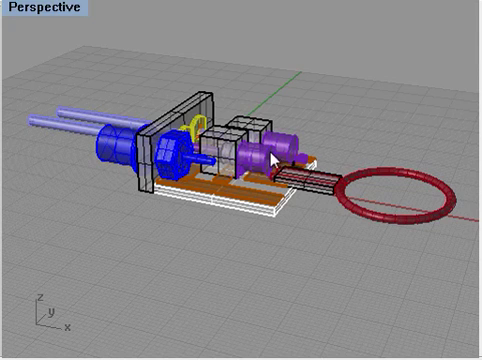
pyautogui.moveTo(237, 240)
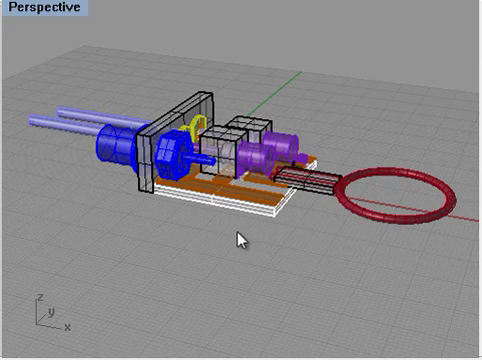
pyautogui.moveTo(360, 210)
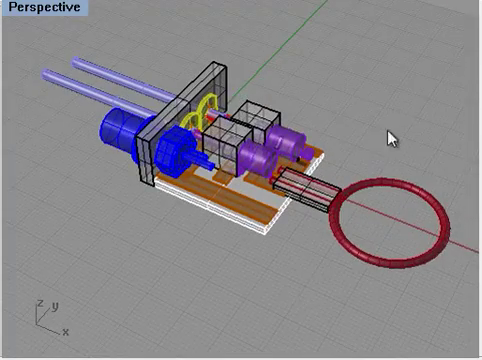
pyautogui.moveTo(390, 135); pyautogui.dragTo(330, 150)
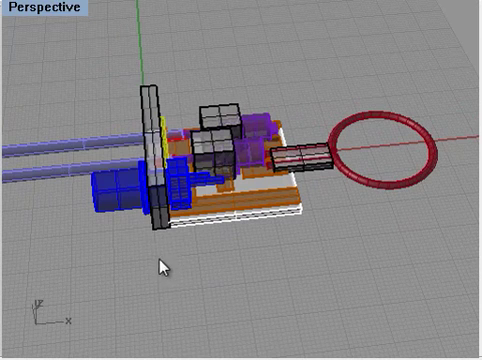
pyautogui.moveTo(173, 263)
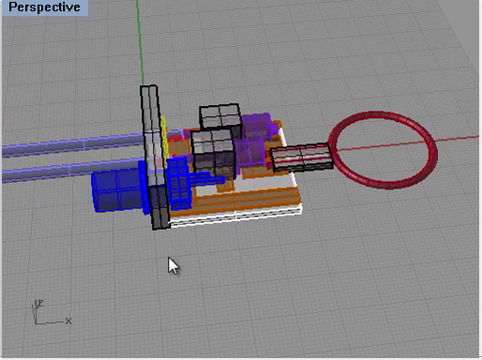
pyautogui.moveTo(283, 257)
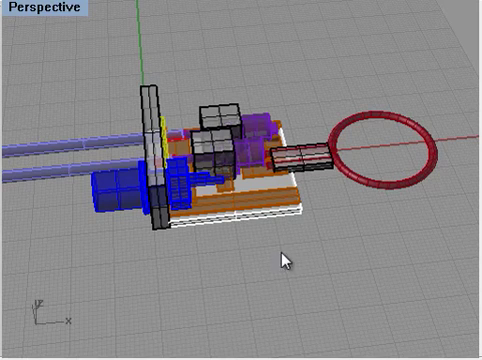
pyautogui.moveTo(205, 257)
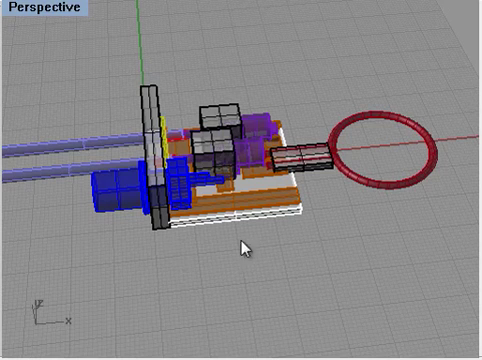
pyautogui.moveTo(345, 237)
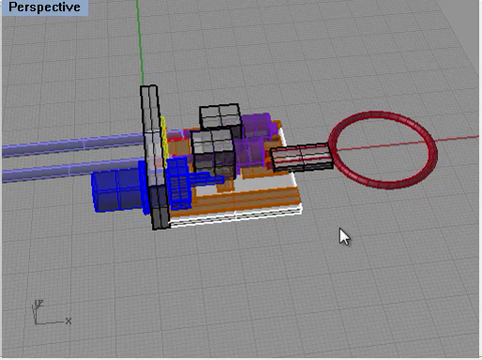
pyautogui.moveTo(322, 237)
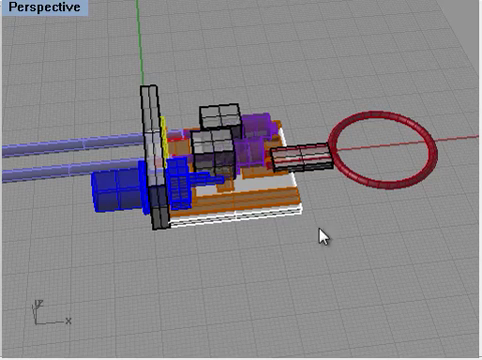
pyautogui.moveTo(256, 234)
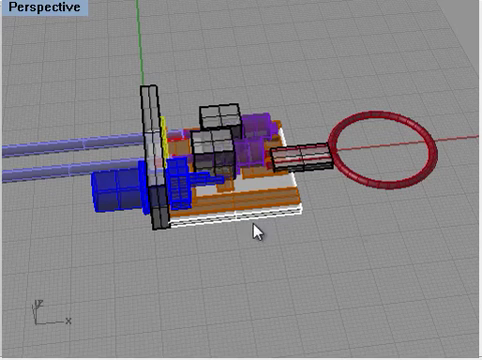
pyautogui.moveTo(371, 242)
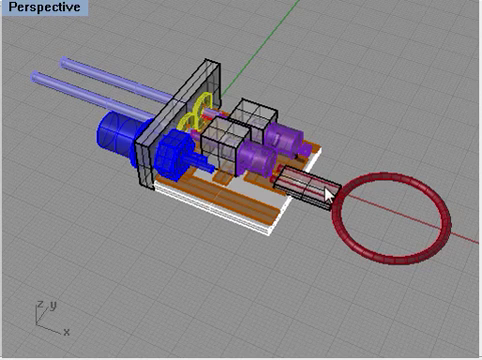
pyautogui.moveTo(311, 197)
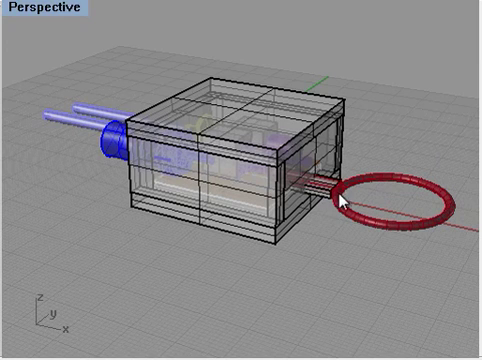
pyautogui.moveTo(305, 175)
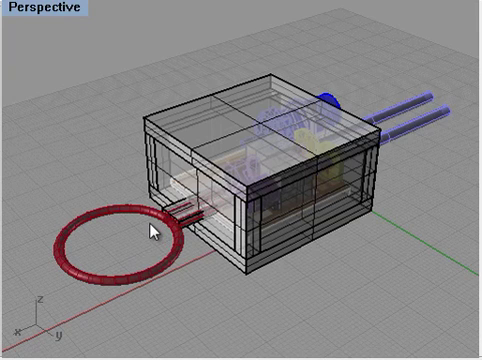
pyautogui.moveTo(197, 265)
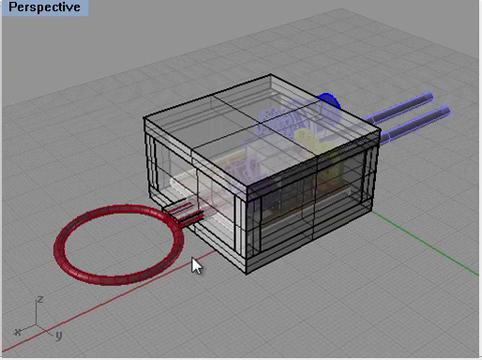
pyautogui.moveTo(192, 268)
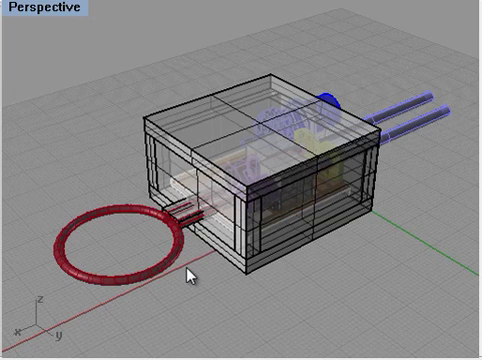
pyautogui.moveTo(207, 279)
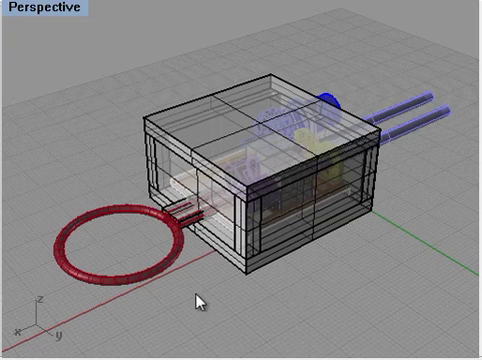
pyautogui.moveTo(415, 260)
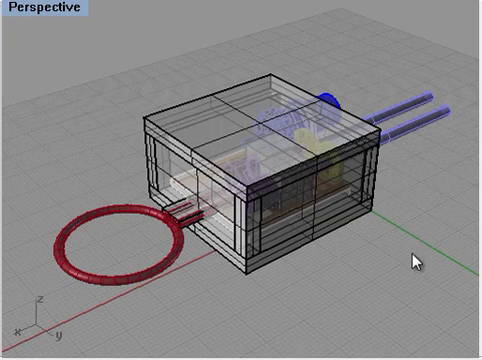